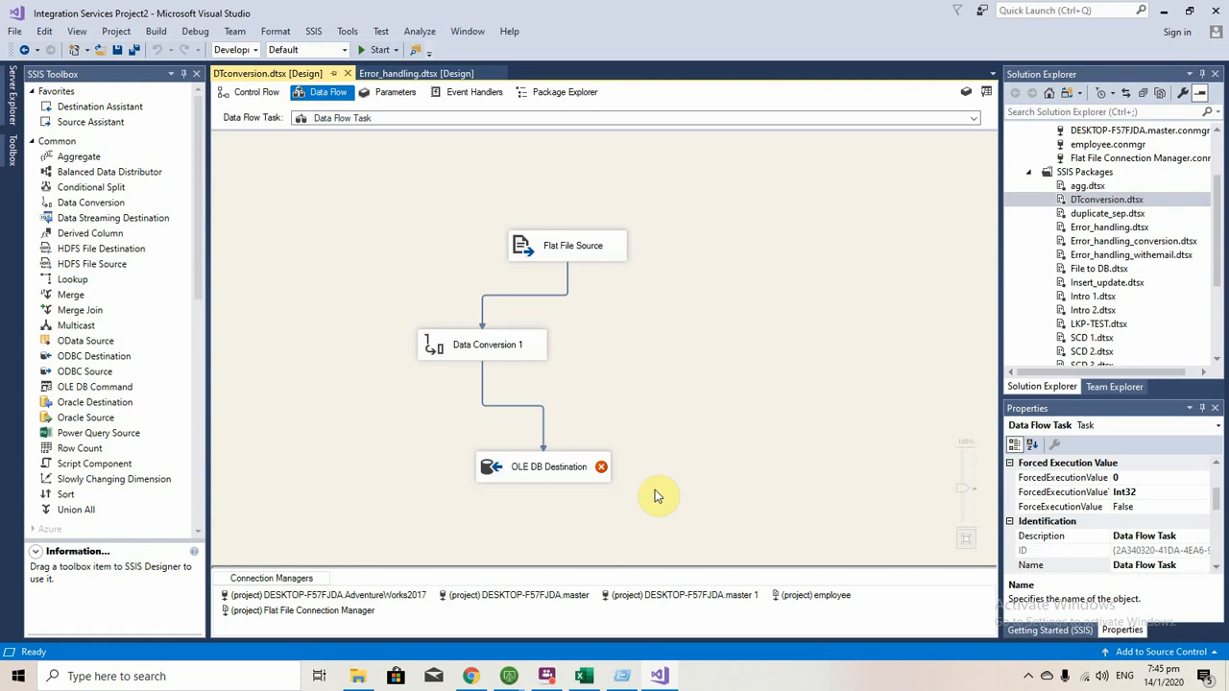
mouse_move(543, 467)
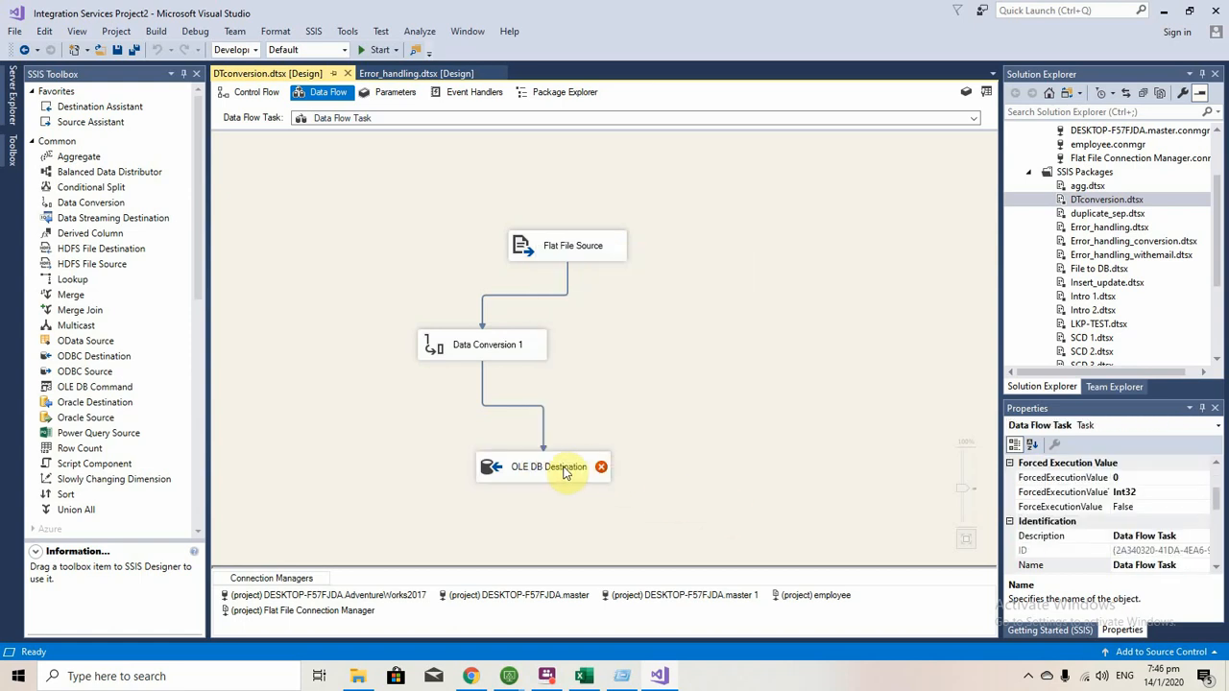
mouse_move(705, 317)
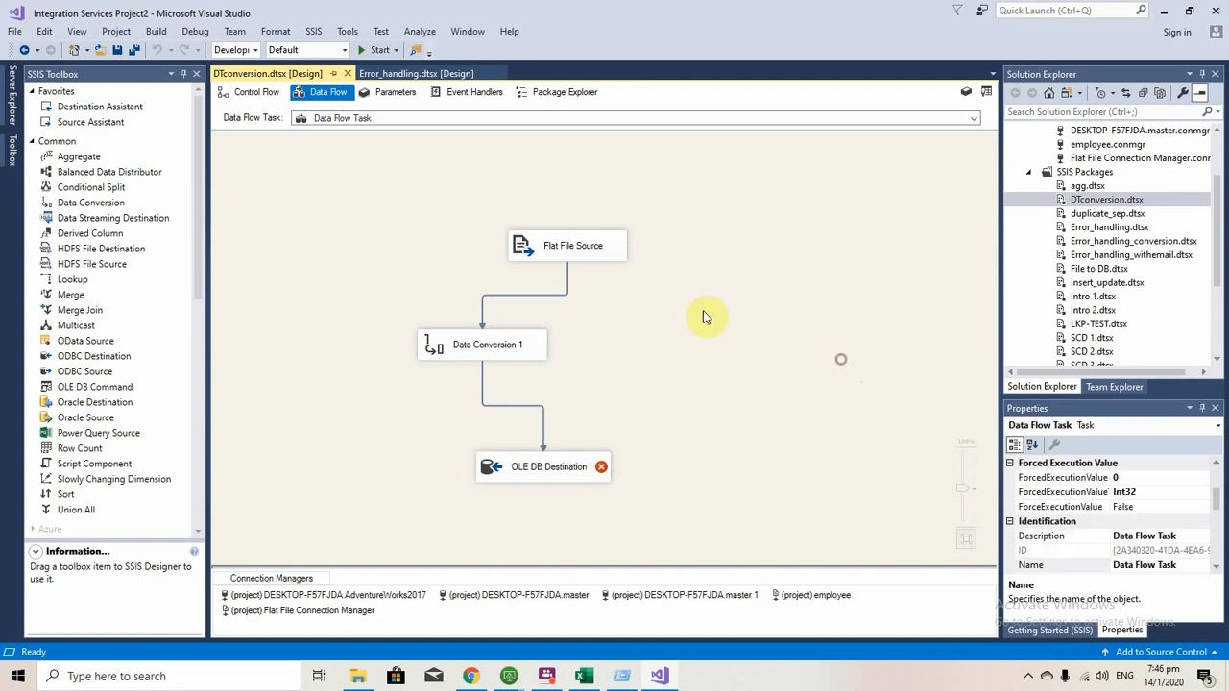
Step: Start debugging the package to surface code page 65001 vs 1252 errors on OLE DB Destination columns
click(382, 49)
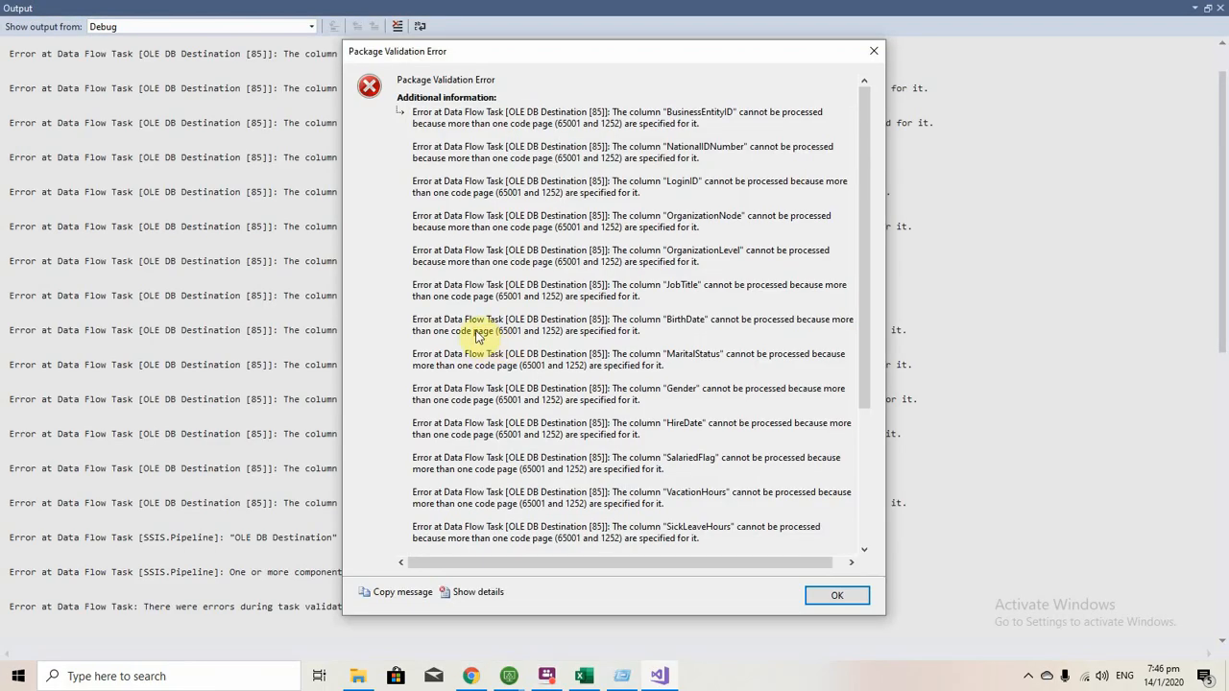
mouse_move(710, 134)
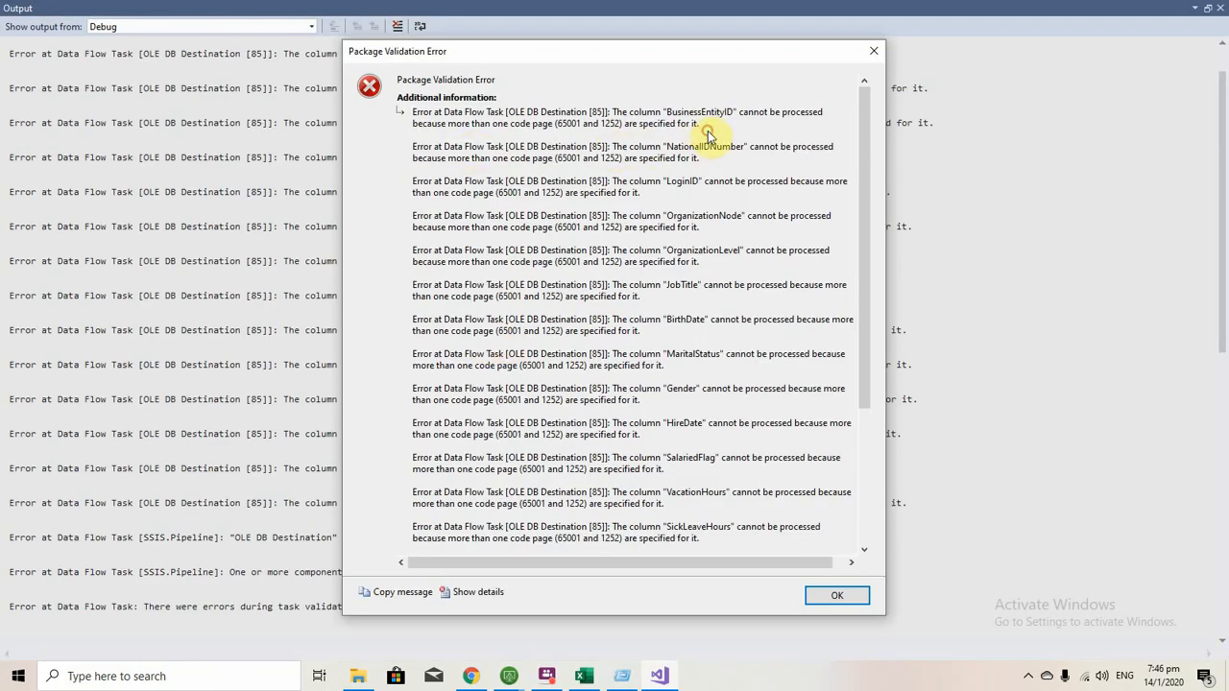
mouse_move(504, 103)
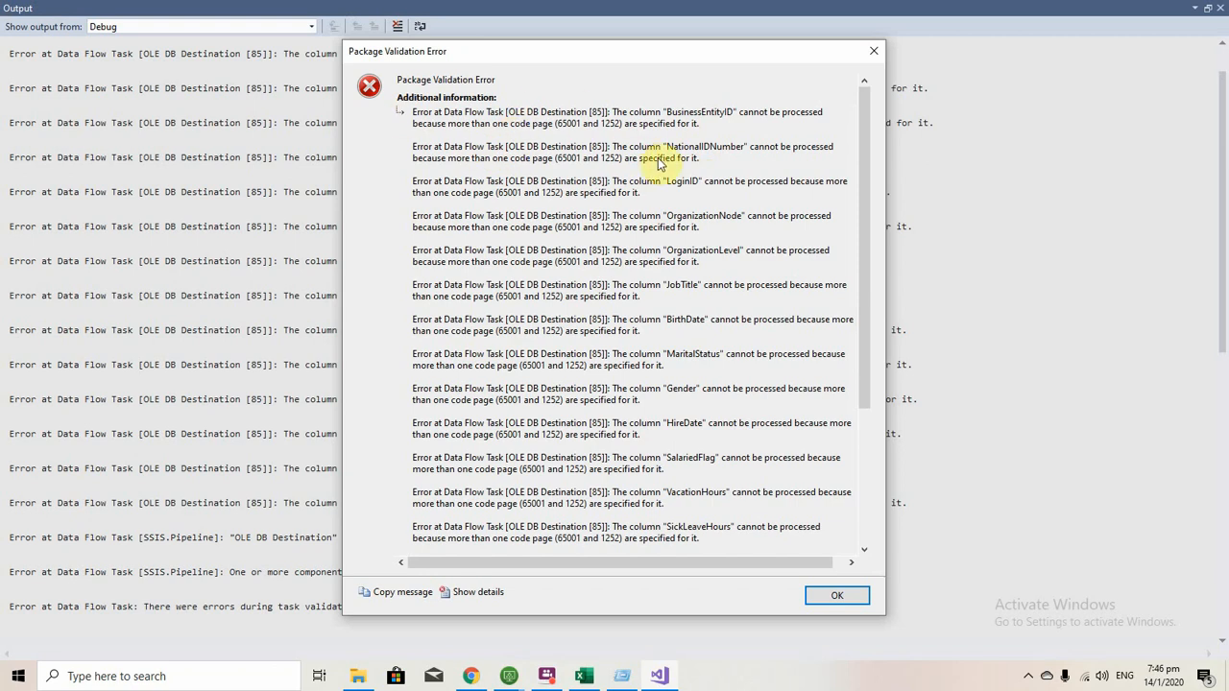
mouse_move(458, 315)
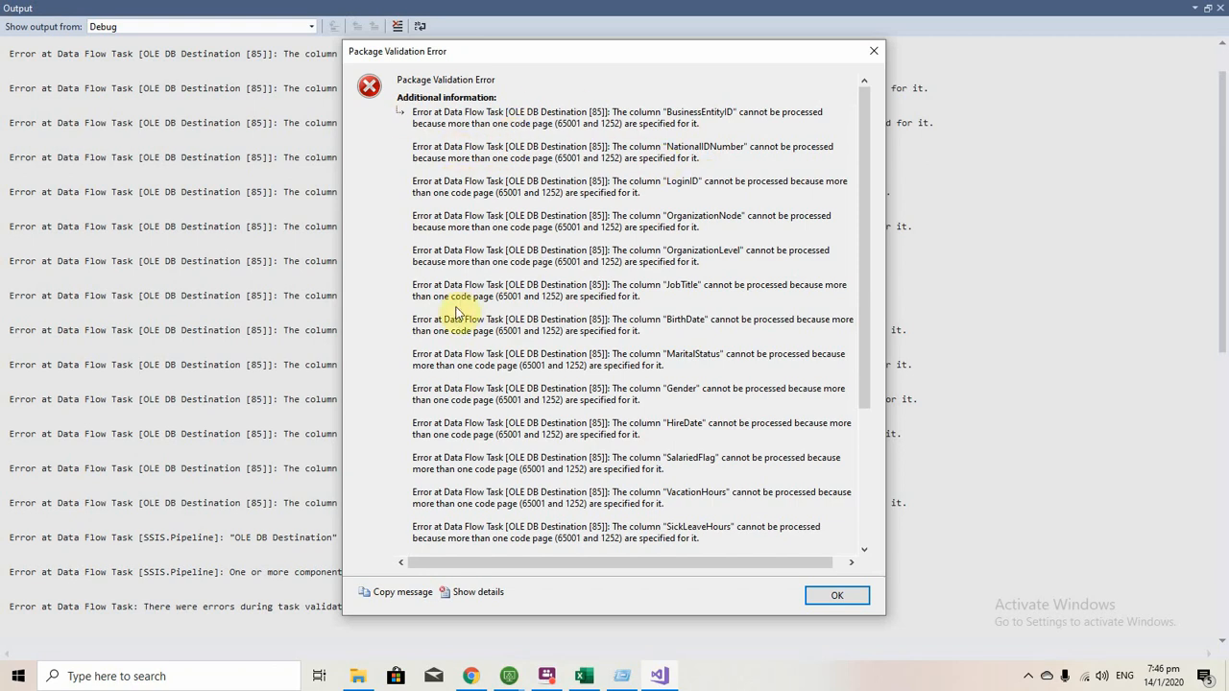